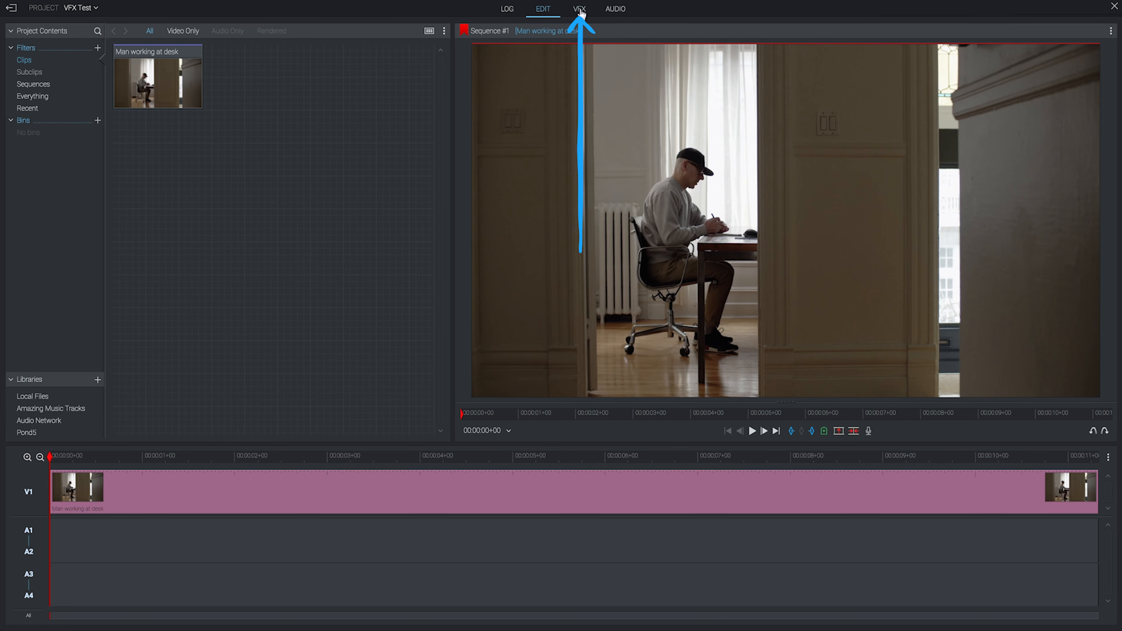
Step: Switch to the VFX workspace with the clip's Colour Correction settings
{"action": "left_click", "coordinate": [580, 9]}
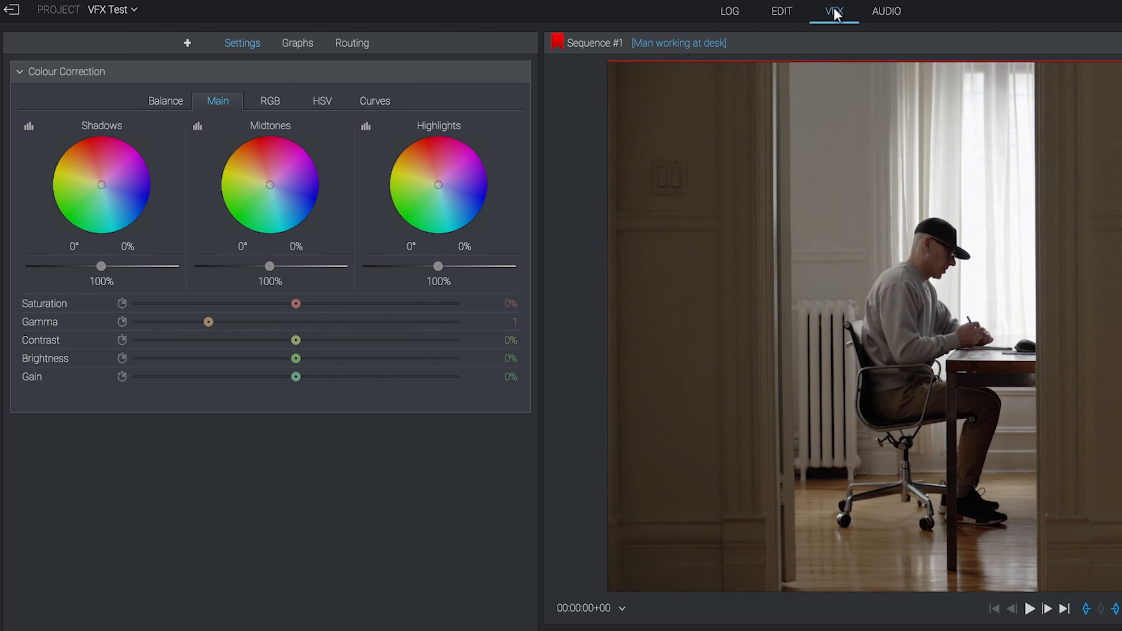
{"action": "mouse_move", "coordinate": [188, 56]}
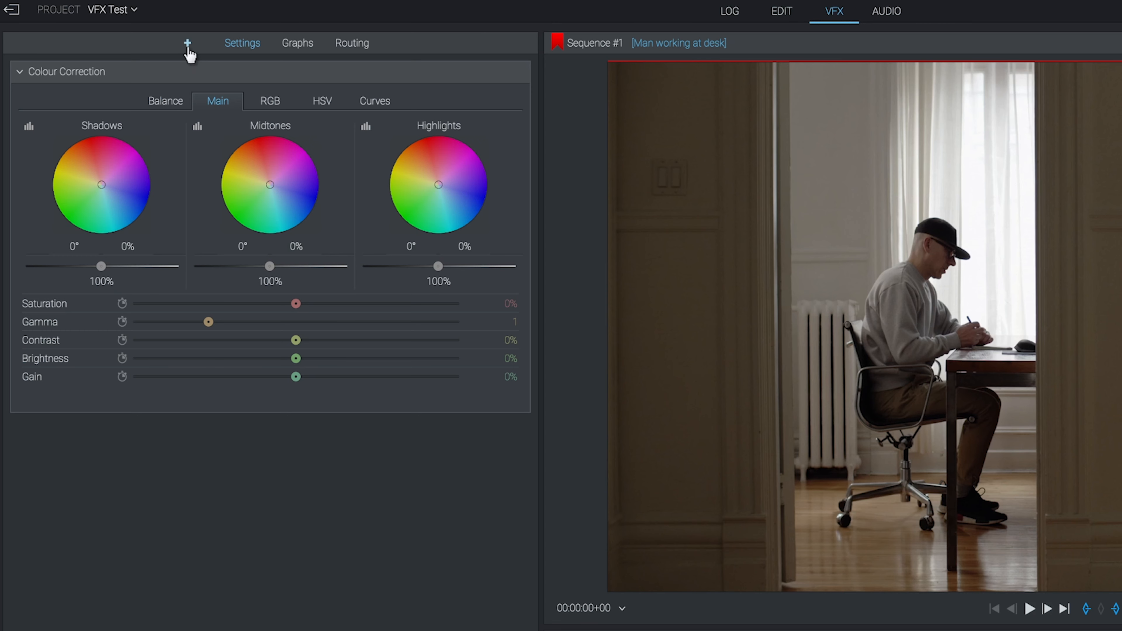
Step: Browse the effects library through Key, Mix and Plugins categories toward the Text presets
{"action": "left_click", "coordinate": [187, 43]}
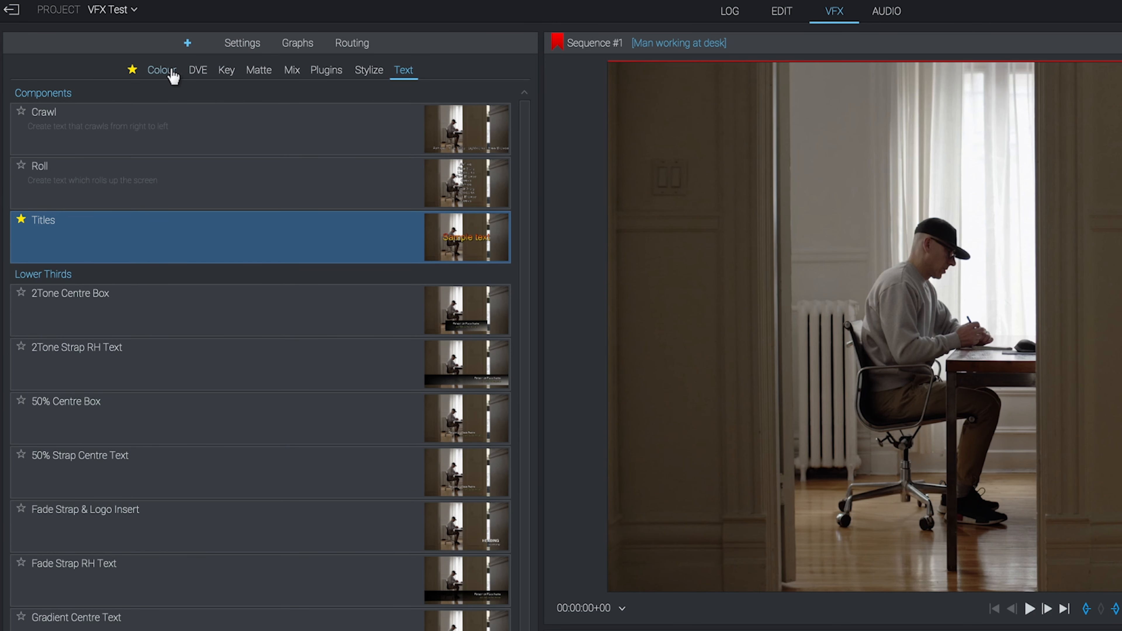
{"action": "left_click", "coordinate": [226, 70]}
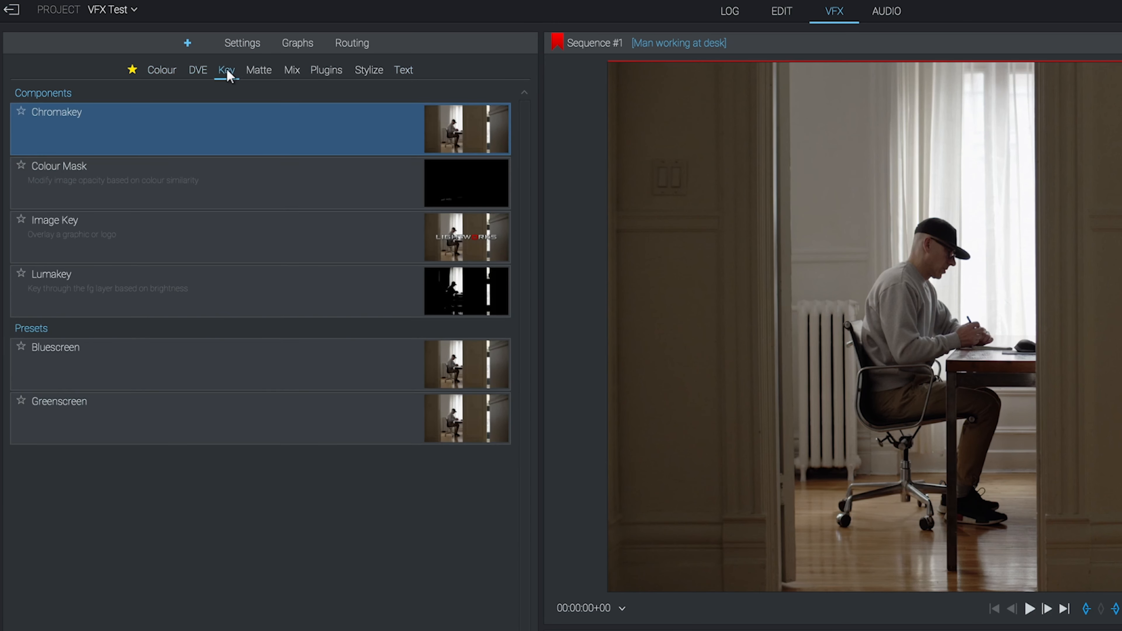
{"action": "left_click", "coordinate": [291, 70]}
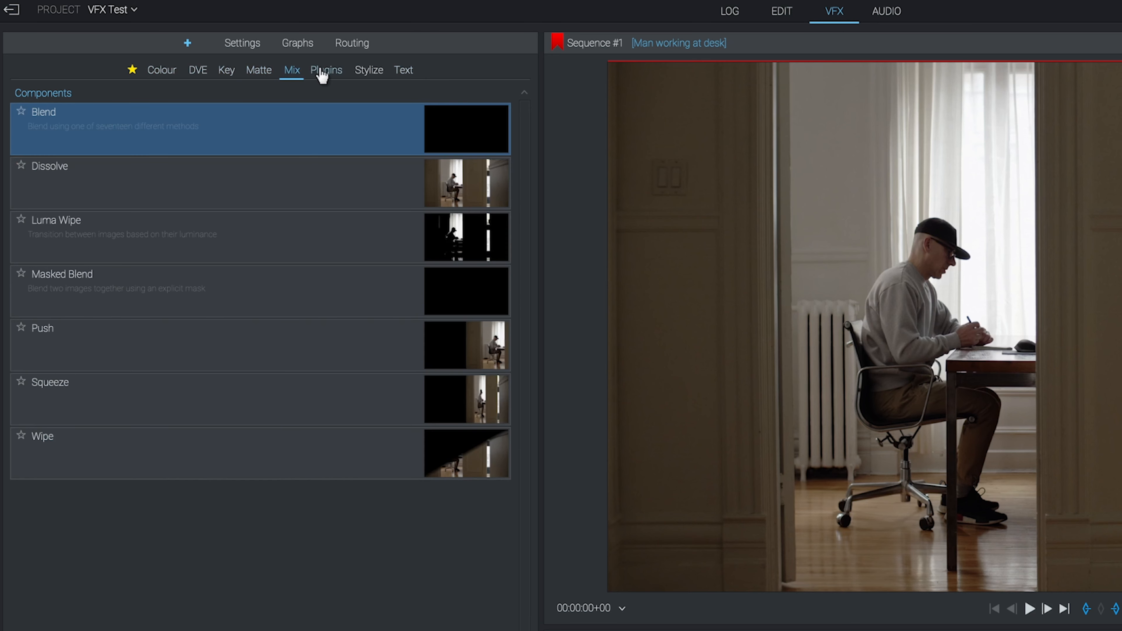
{"action": "left_click", "coordinate": [403, 69]}
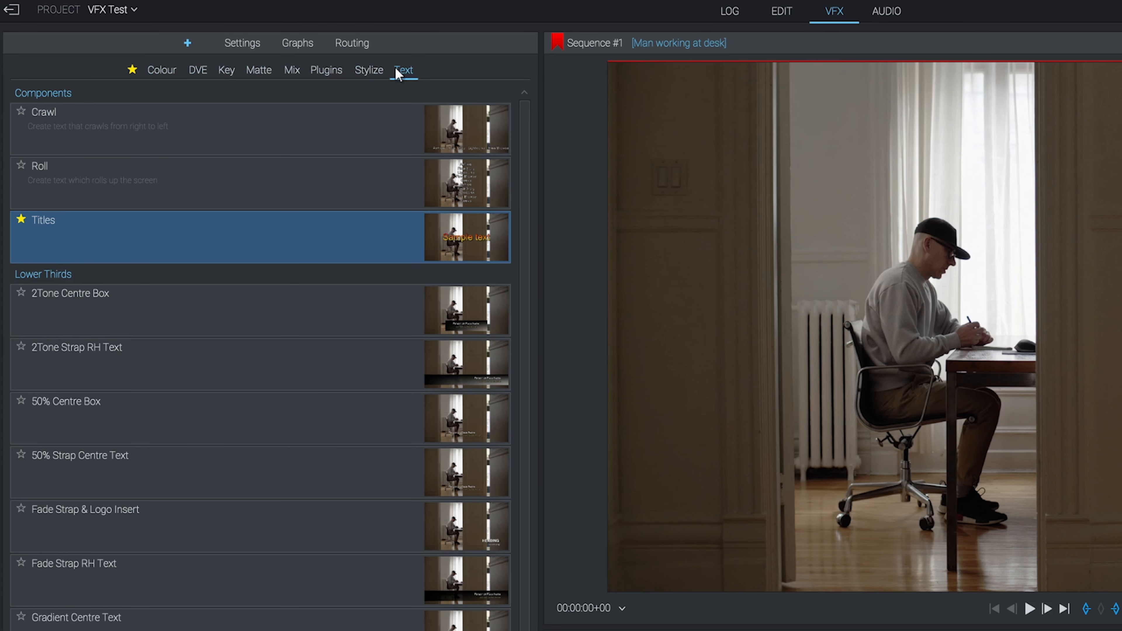
Step: Tint the shadows toward teal green and darken them to about 94.2%
{"action": "left_click", "coordinate": [242, 43]}
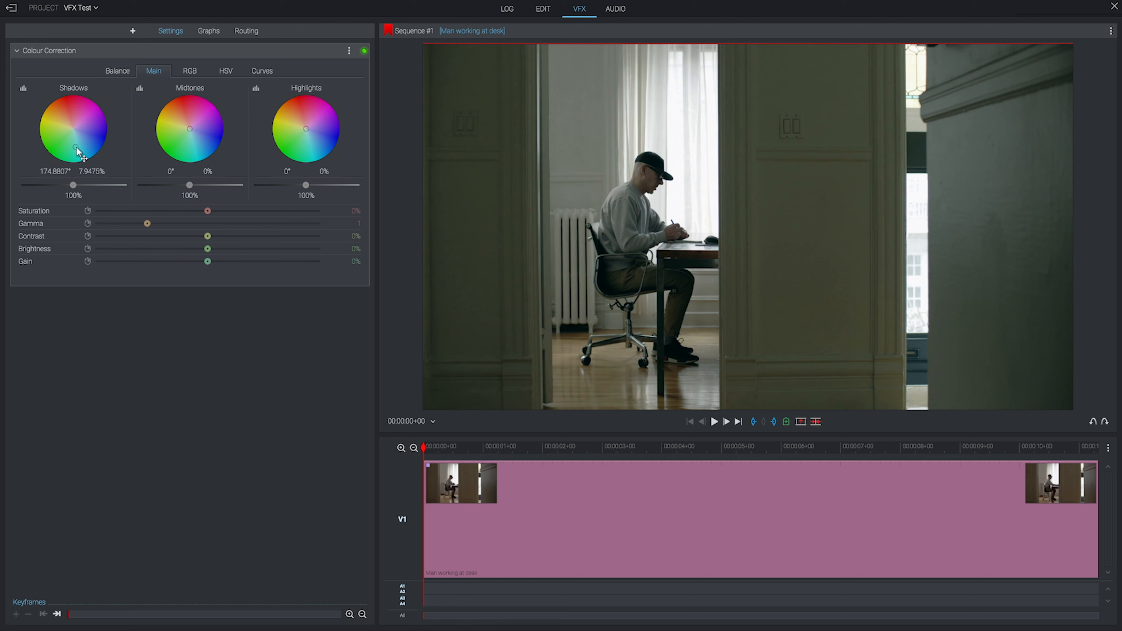
{"action": "left_click_drag", "start_coordinate": [71, 132], "coordinate": [79, 153]}
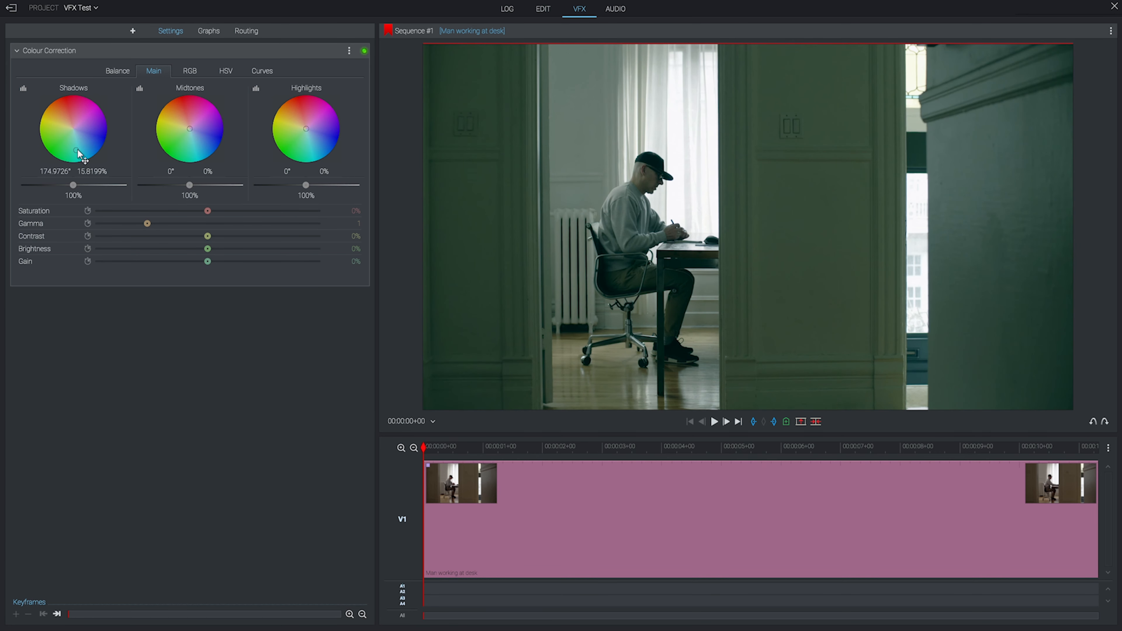
{"action": "left_click_drag", "start_coordinate": [73, 185], "coordinate": [56, 185]}
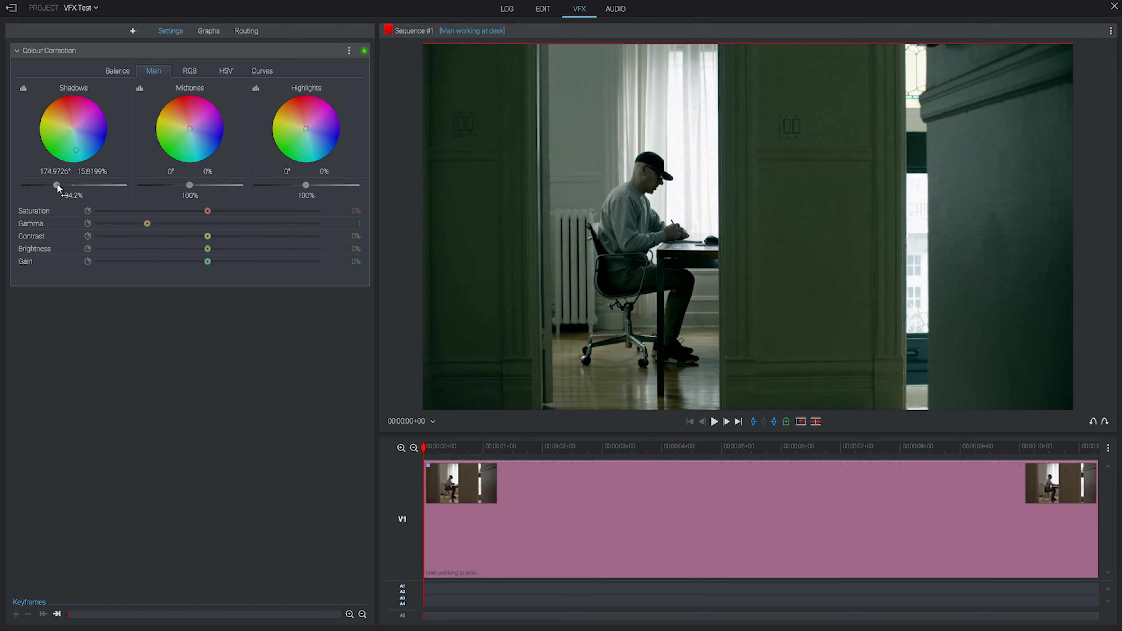
{"action": "left_click_drag", "start_coordinate": [57, 186], "coordinate": [73, 185]}
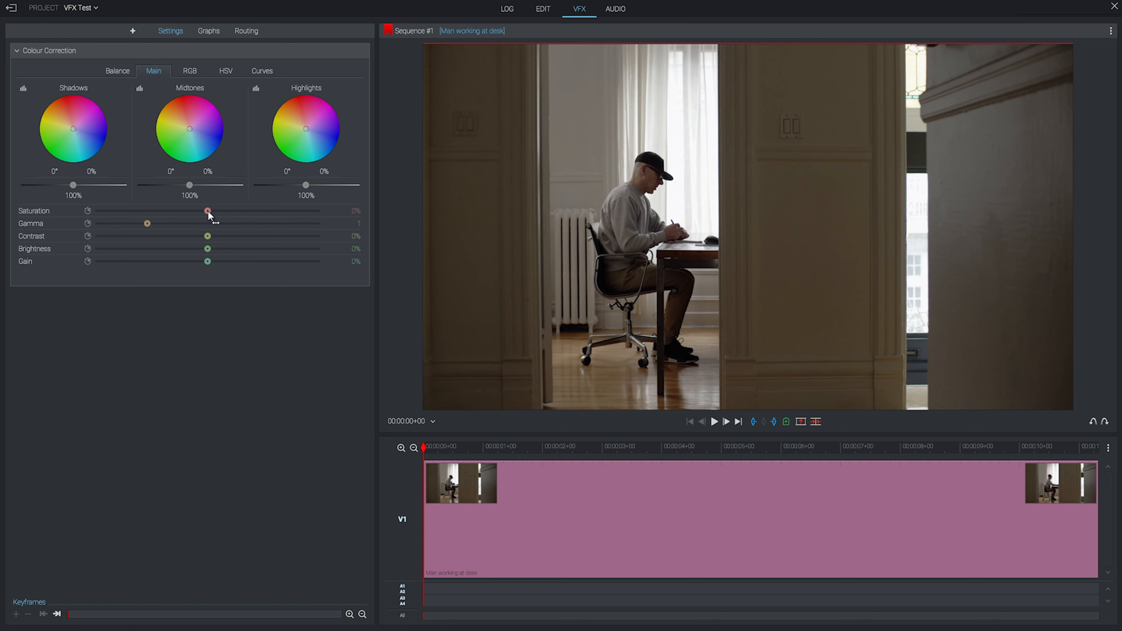
{"action": "left_click_drag", "start_coordinate": [208, 211], "coordinate": [318, 211]}
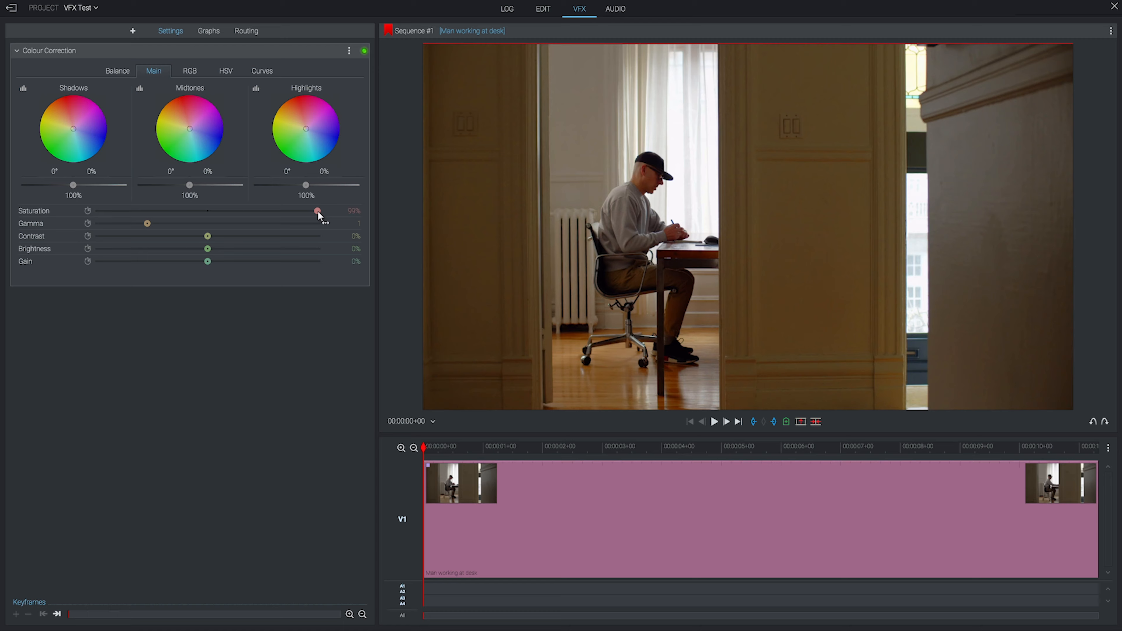
{"action": "left_click_drag", "start_coordinate": [146, 223], "coordinate": [252, 223]}
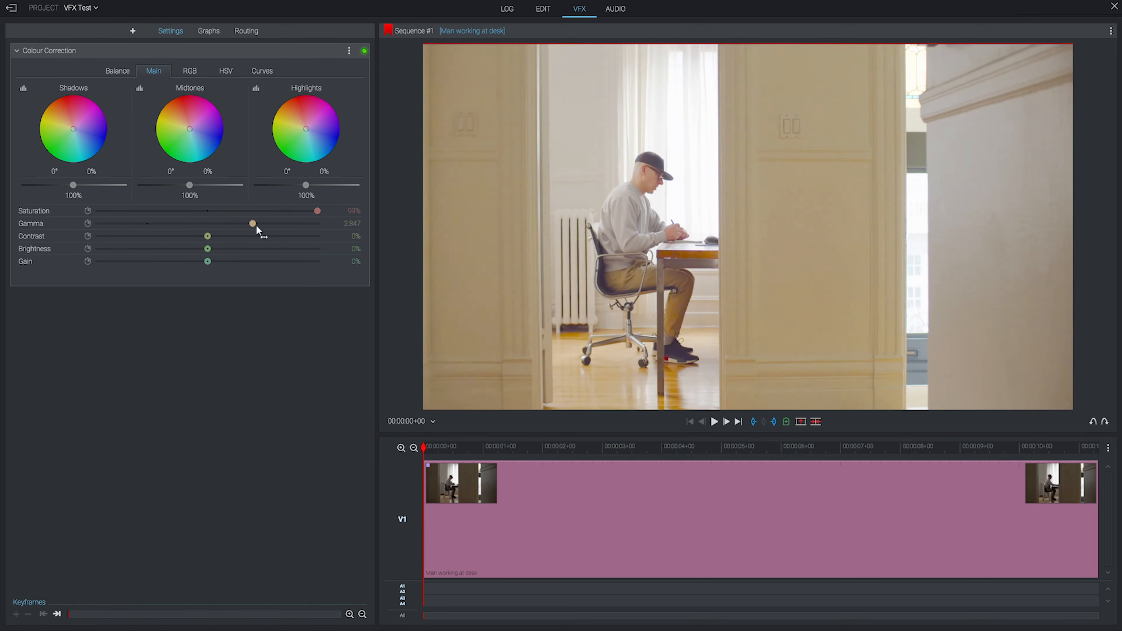
{"action": "left_click_drag", "start_coordinate": [251, 223], "coordinate": [120, 223]}
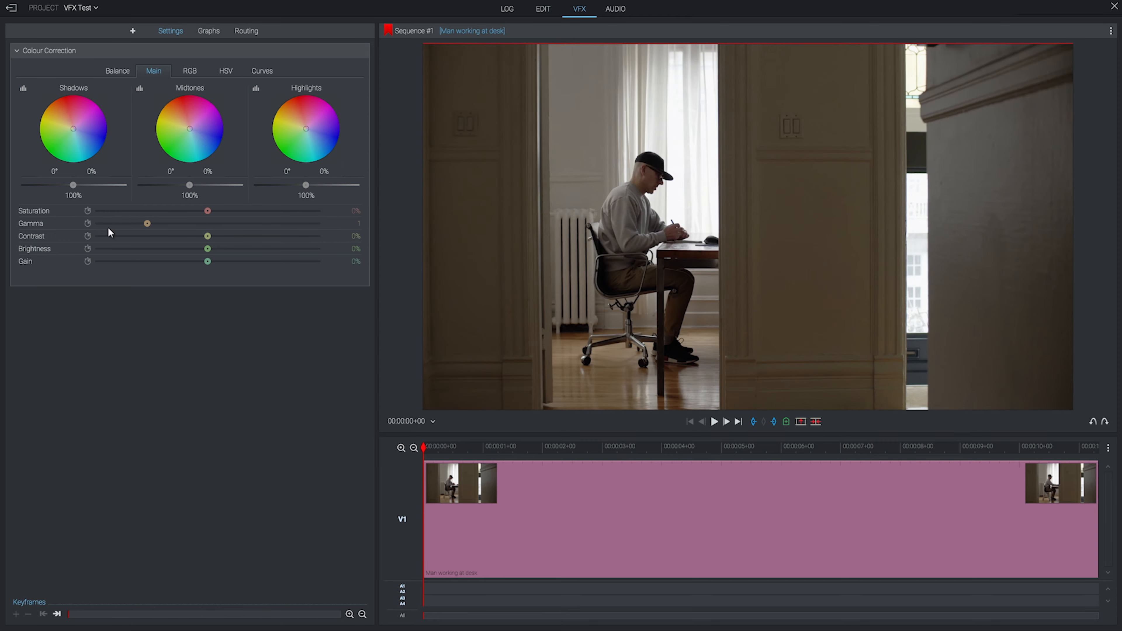
{"action": "left_click_drag", "start_coordinate": [207, 236], "coordinate": [167, 236]}
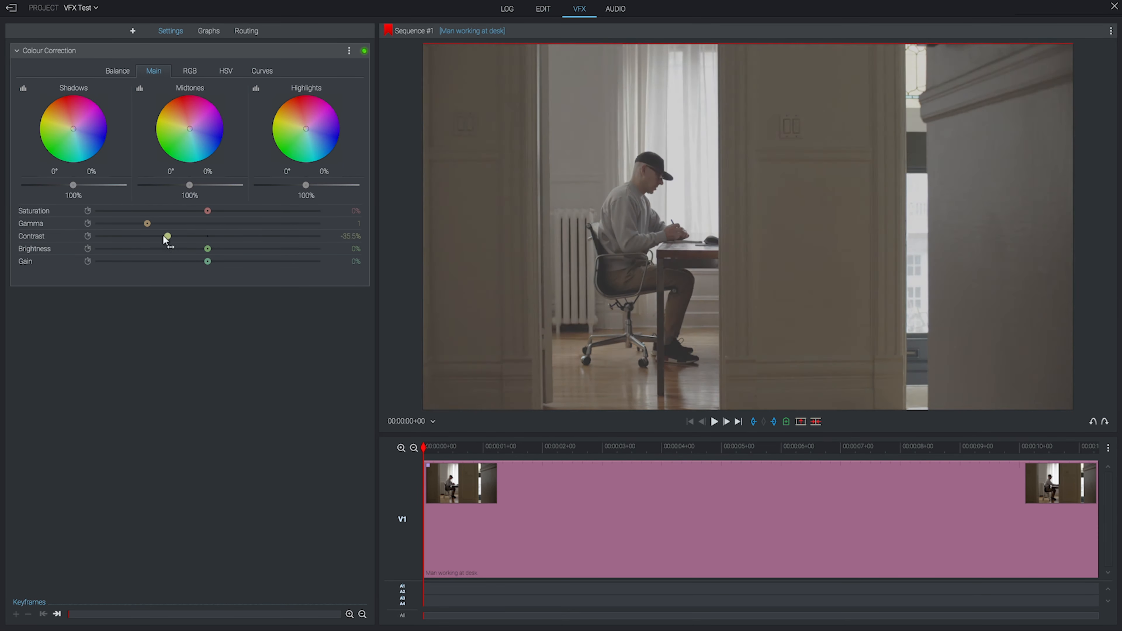
{"action": "left_click_drag", "start_coordinate": [167, 235], "coordinate": [207, 235]}
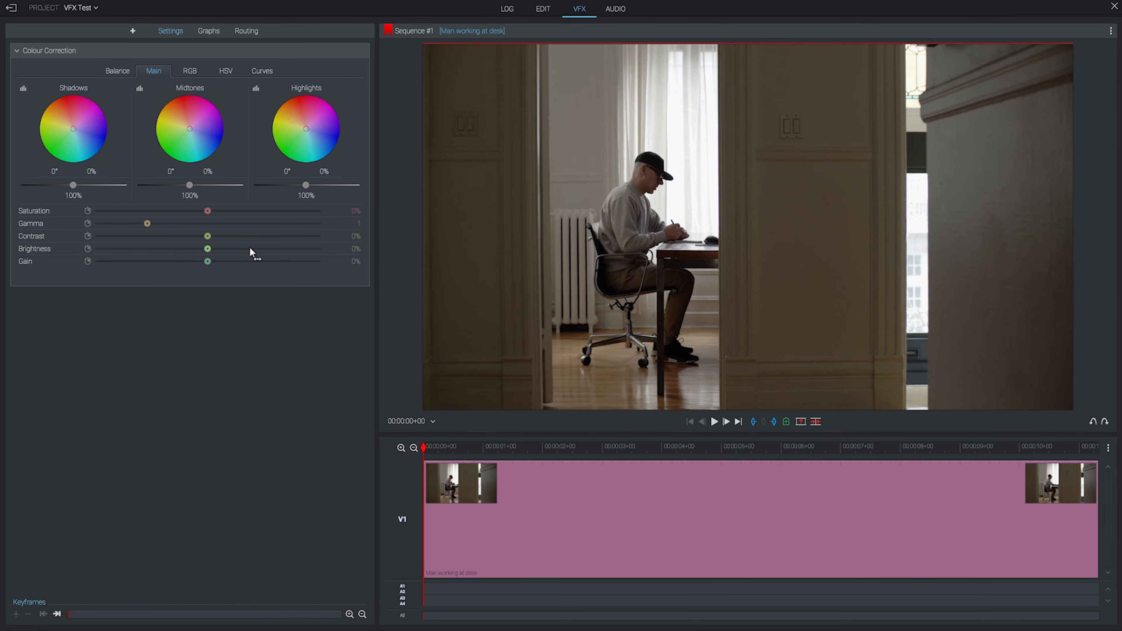
{"action": "left_click_drag", "start_coordinate": [207, 248], "coordinate": [119, 249]}
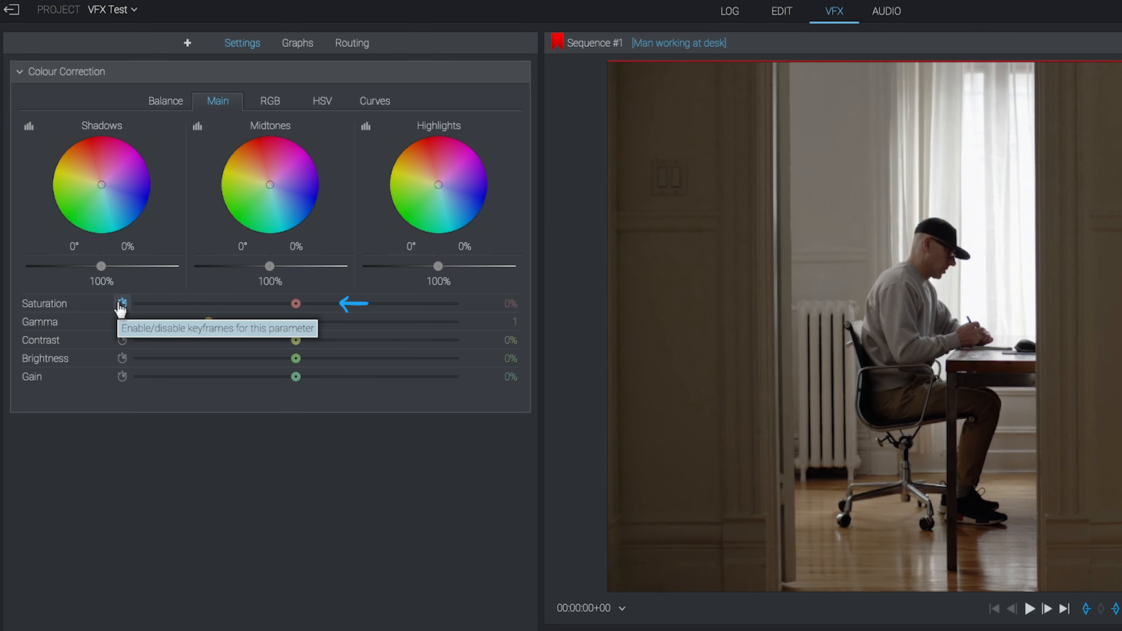
Step: Keyframe saturation from 100% at the clip start down to black and white by 00:00:09+21
{"action": "scroll", "scroll_direction": "down", "scroll_amount": 3}
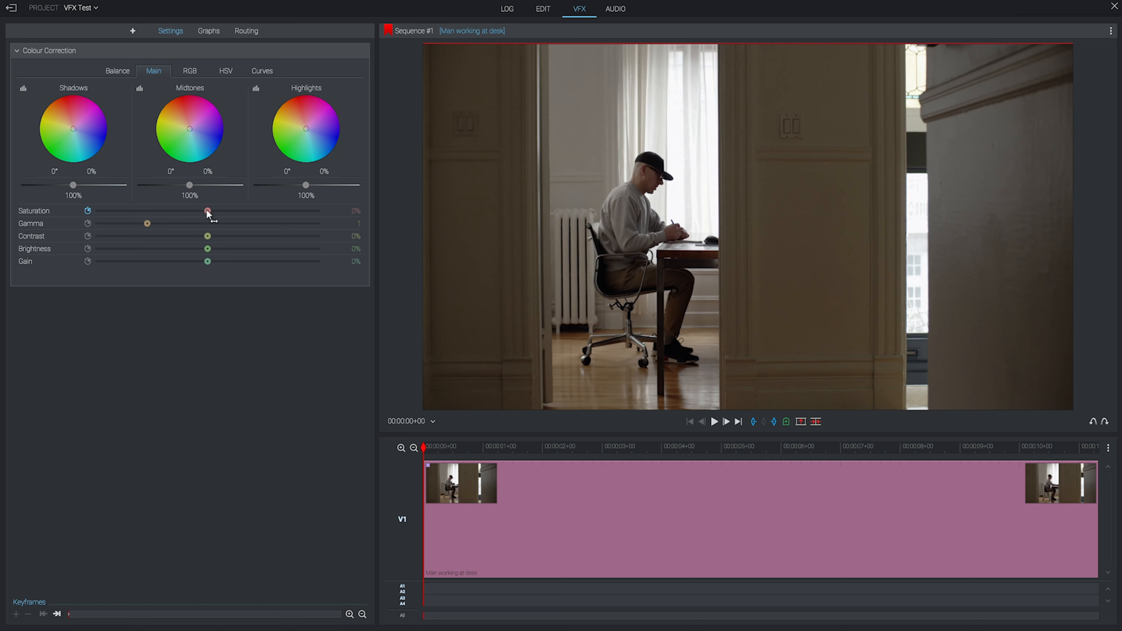
{"action": "left_click_drag", "start_coordinate": [207, 211], "coordinate": [319, 211]}
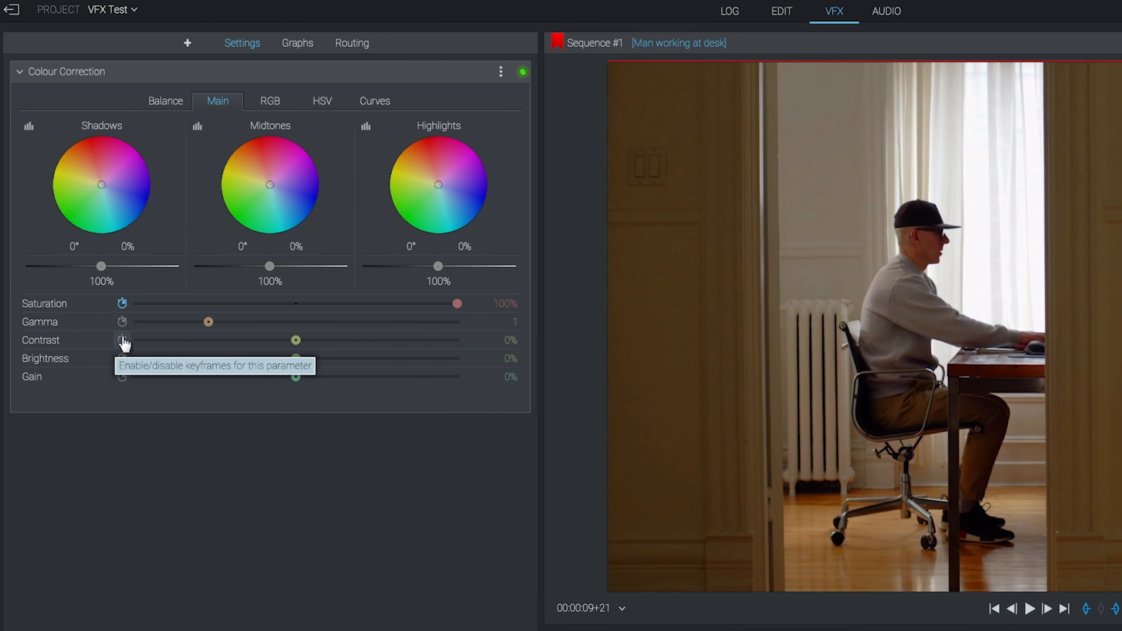
{"action": "mouse_move", "coordinate": [137, 308]}
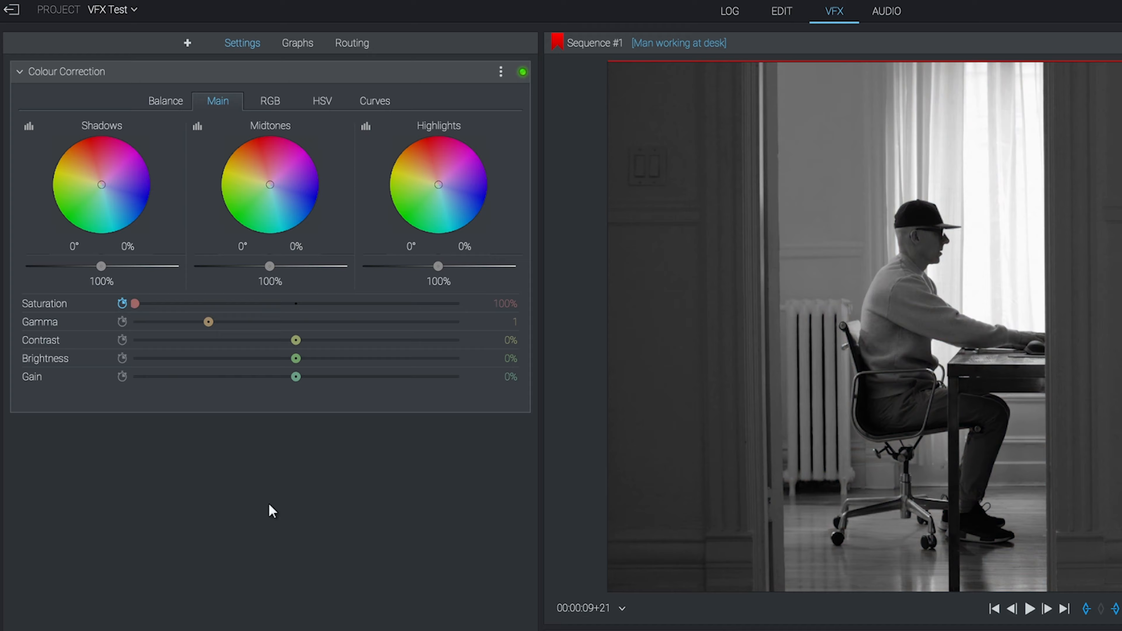
{"action": "scroll", "scroll_direction": "down", "scroll_amount": 3}
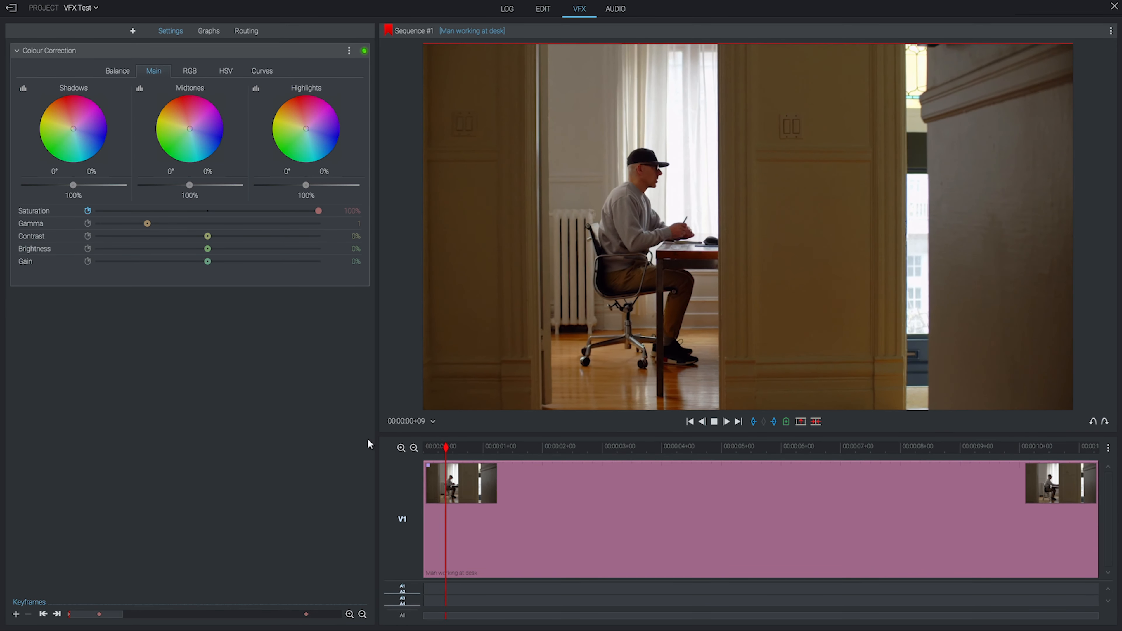
{"action": "left_click", "coordinate": [563, 447]}
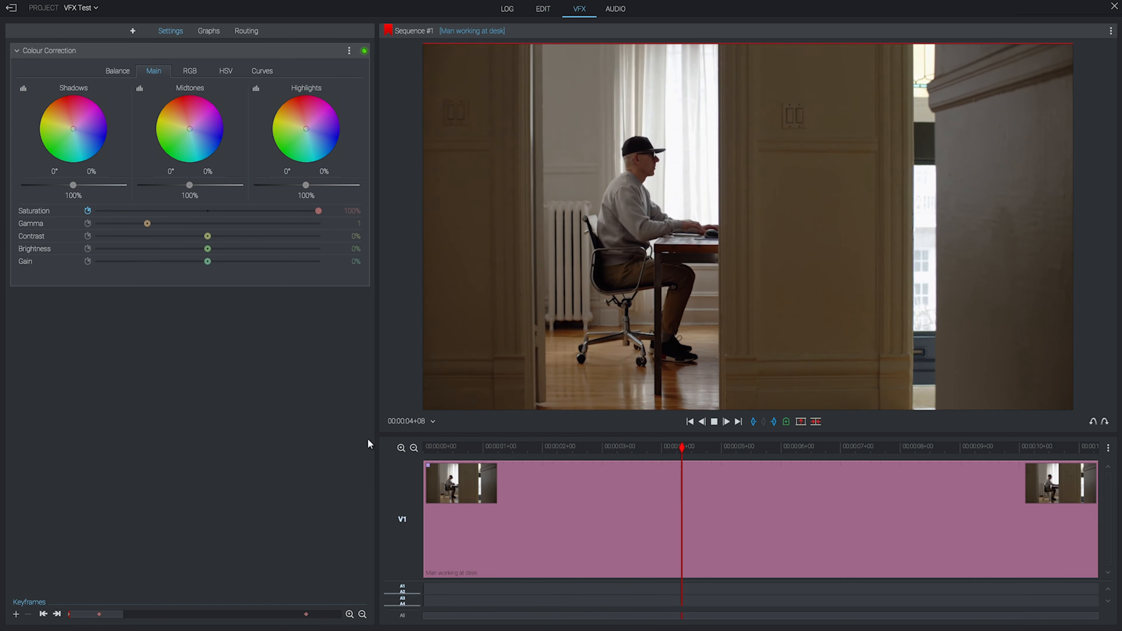
{"action": "left_click", "coordinate": [800, 447]}
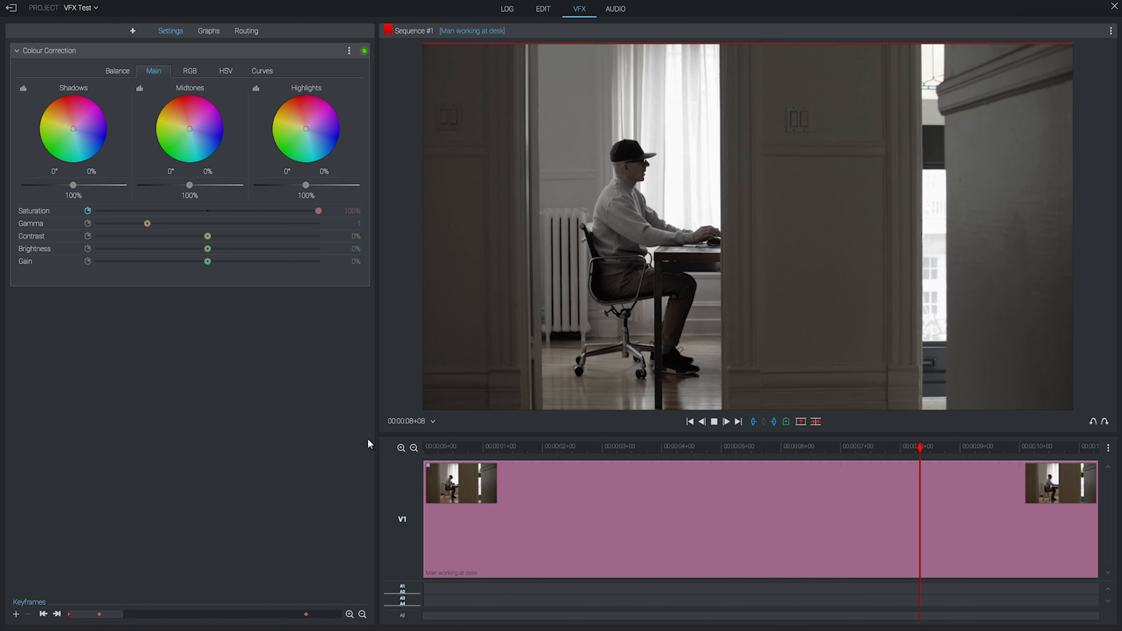
{"action": "left_click_drag", "start_coordinate": [320, 210], "coordinate": [99, 211]}
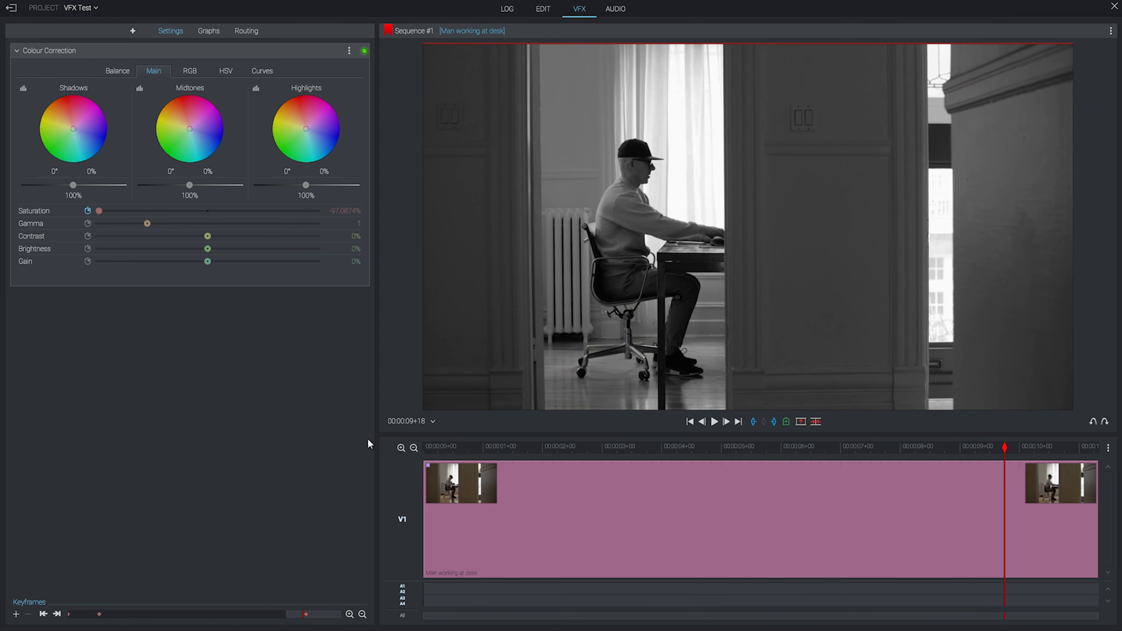
{"action": "left_click", "coordinate": [133, 29]}
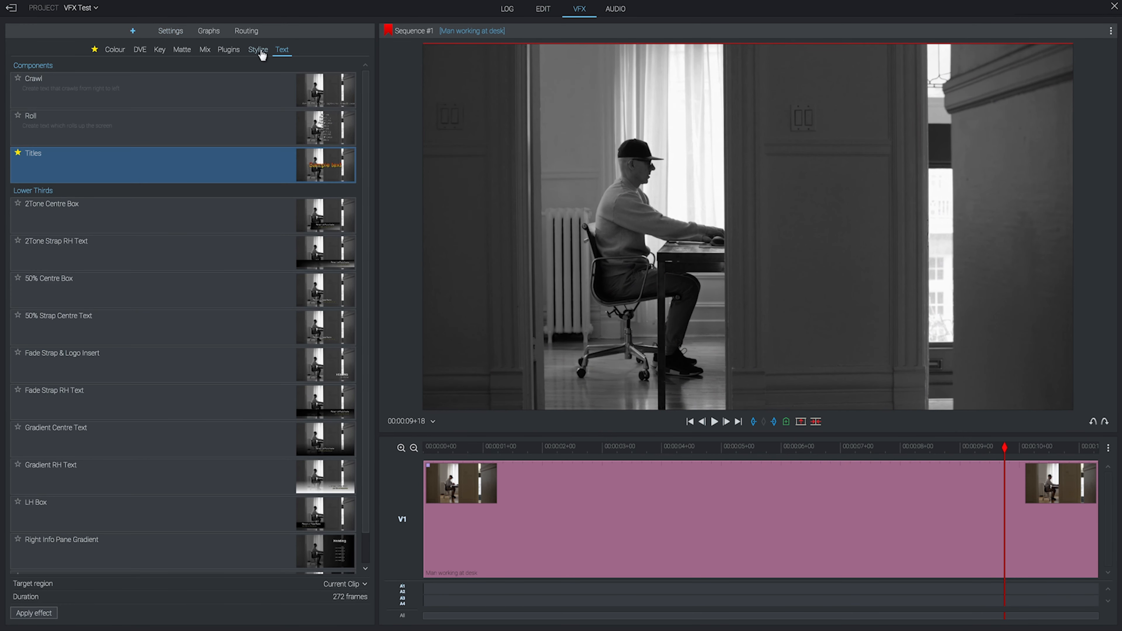
Step: Apply a Stylize Blur with radius keyframed from 0% at the start to blurred later, then play back
{"action": "left_click", "coordinate": [257, 49]}
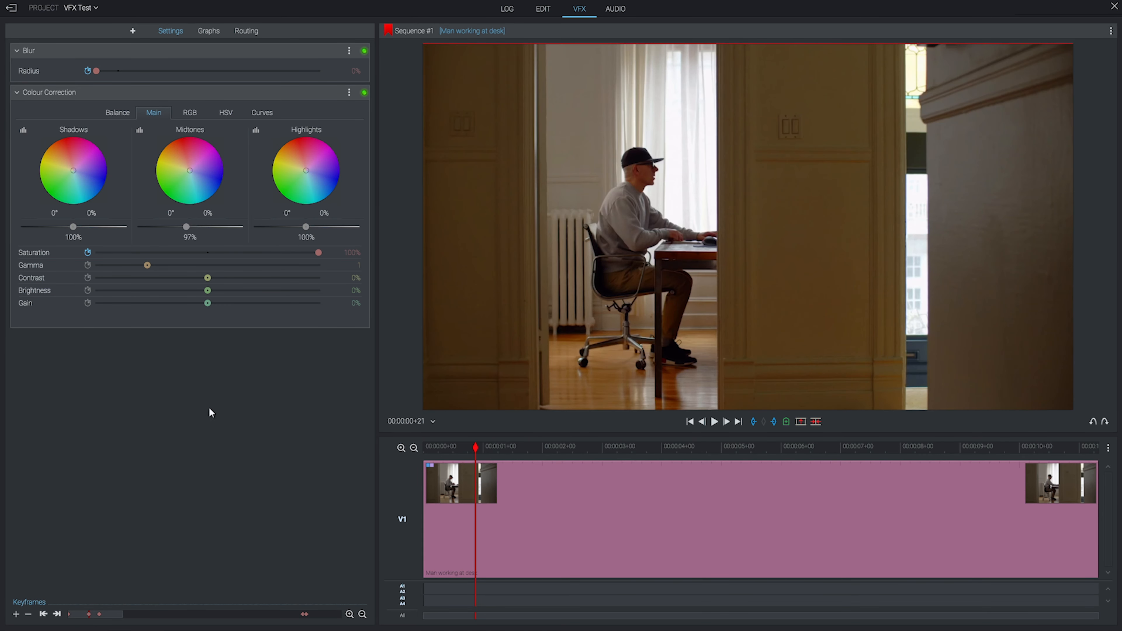
{"action": "left_click", "coordinate": [428, 447]}
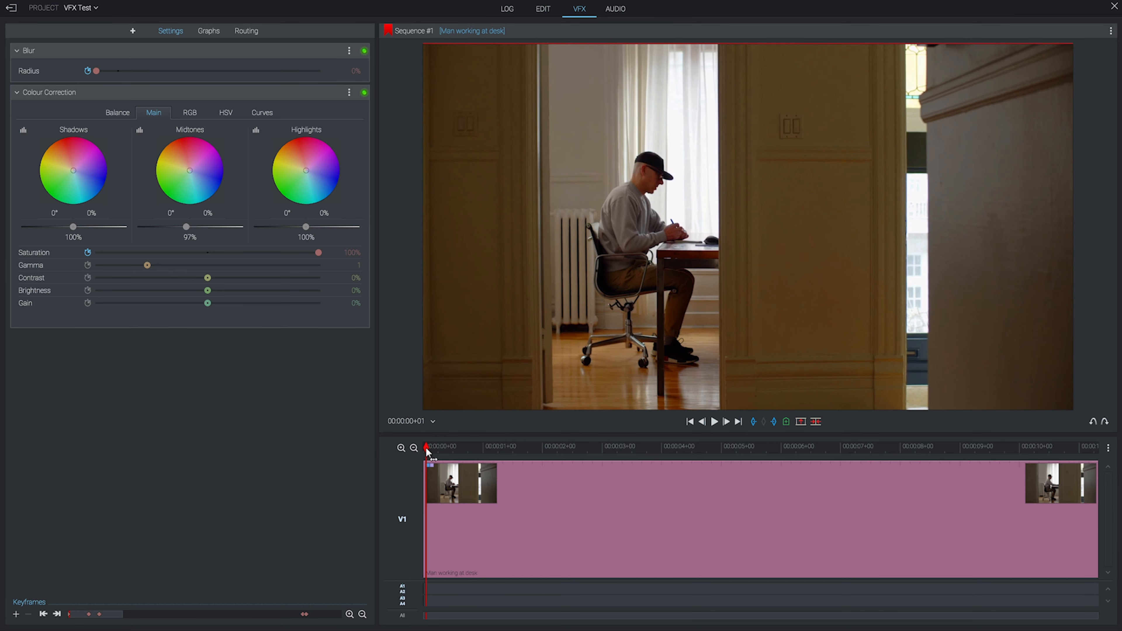
{"action": "left_click", "coordinate": [714, 422]}
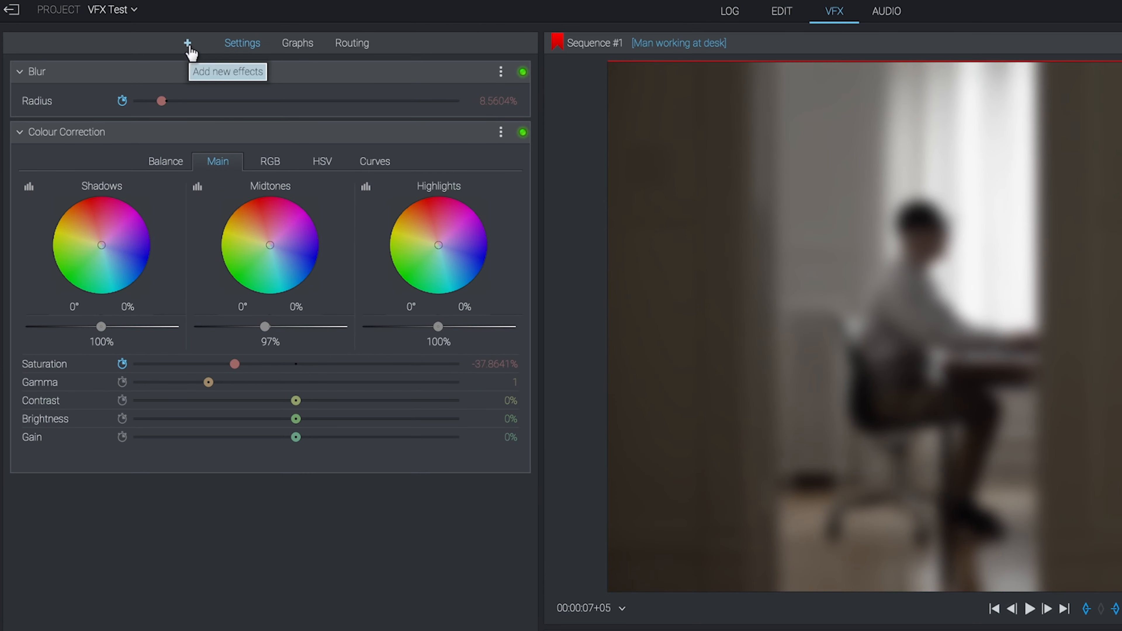
Step: Add a Titles text effect reading 'Man at Desk'
{"action": "left_click", "coordinate": [187, 42]}
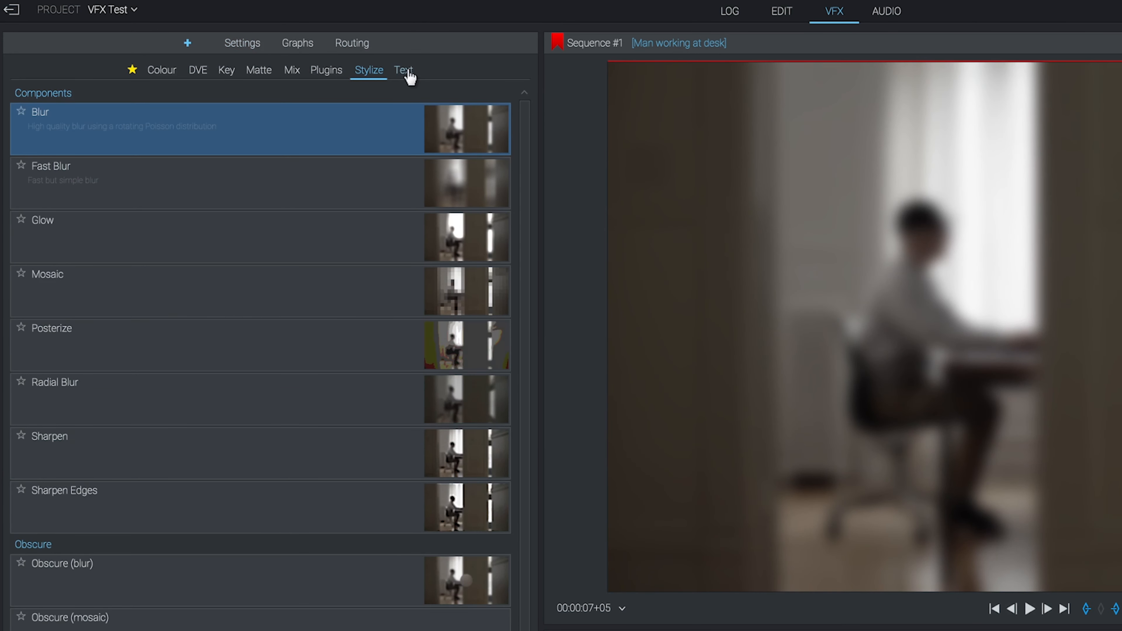
{"action": "left_click", "coordinate": [403, 70]}
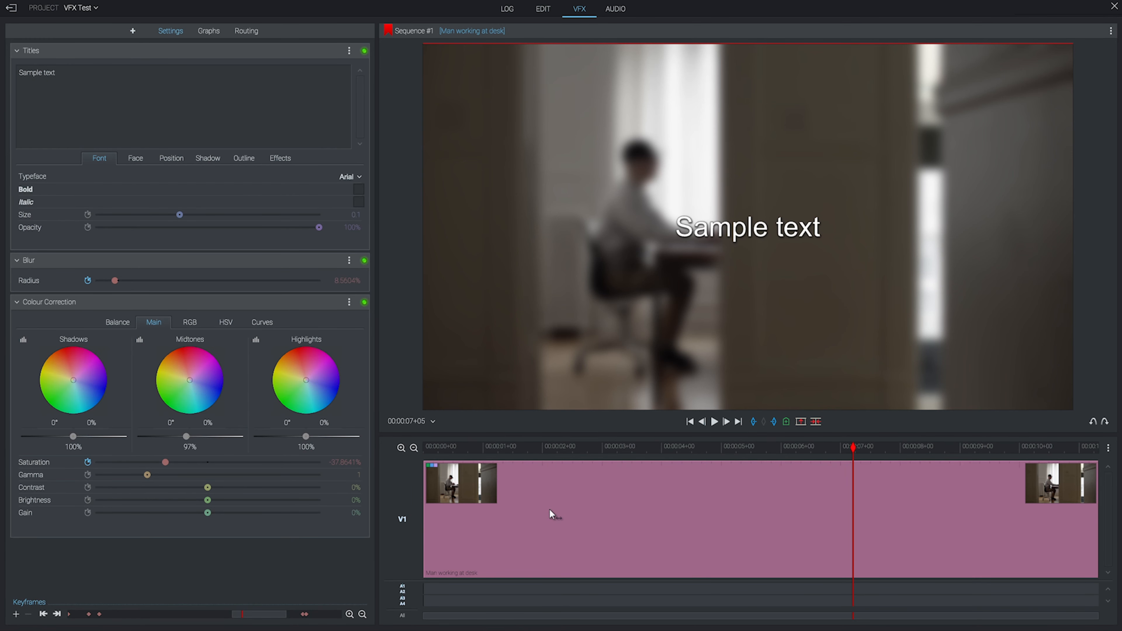
{"action": "left_click", "coordinate": [58, 73]}
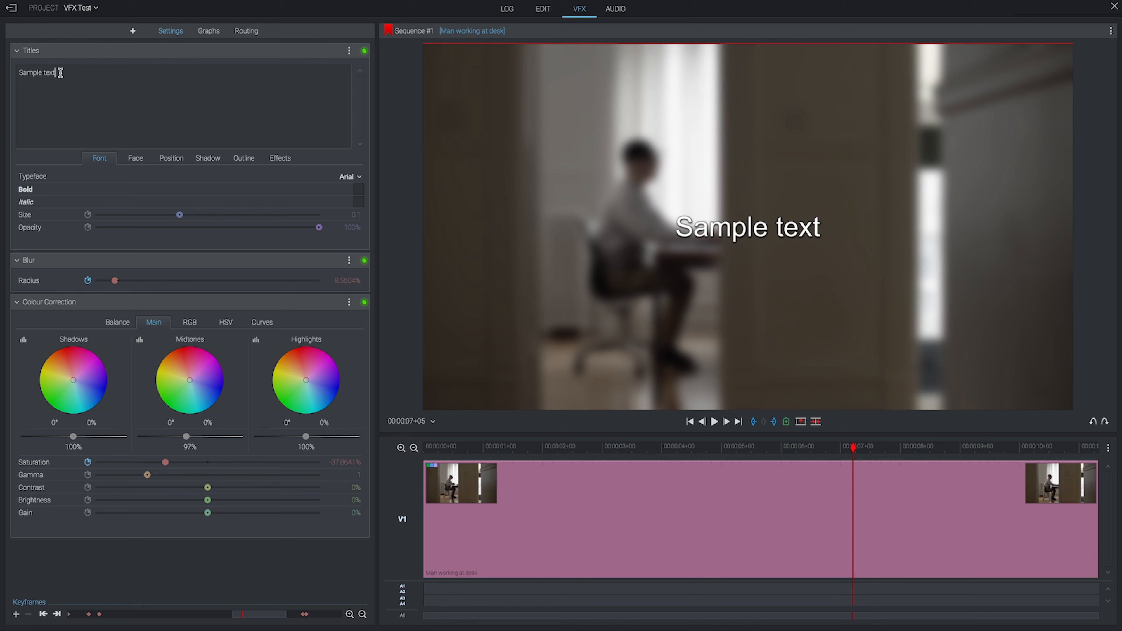
{"action": "type", "text": "Man at Desk"}
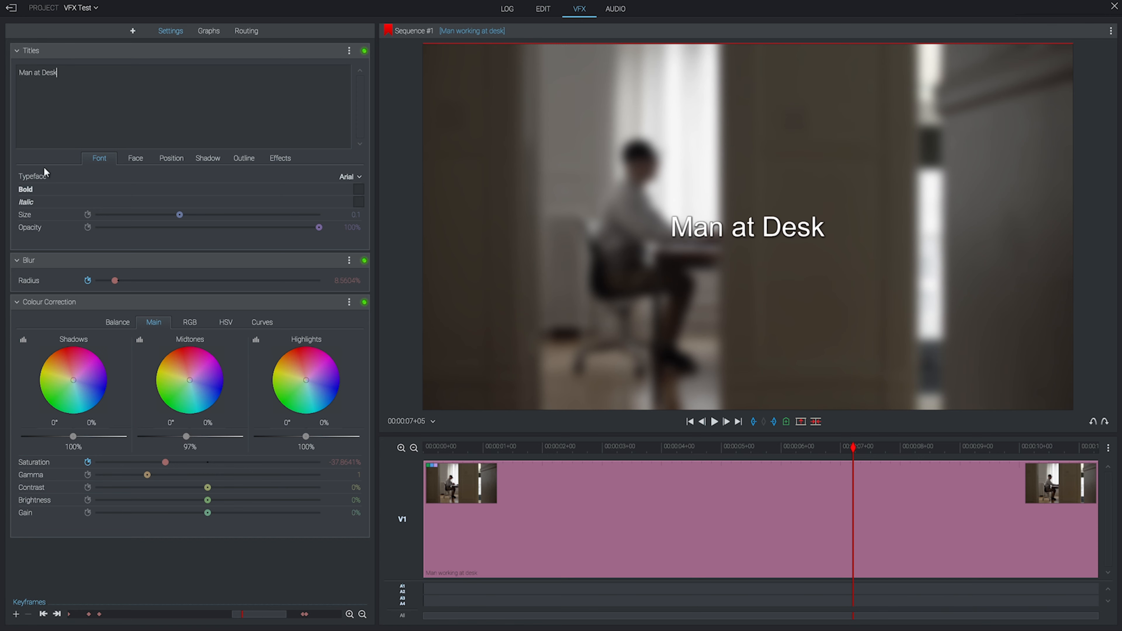
Step: Position the title at the lower left via X and Y and play back the clip
{"action": "left_click", "coordinate": [134, 158]}
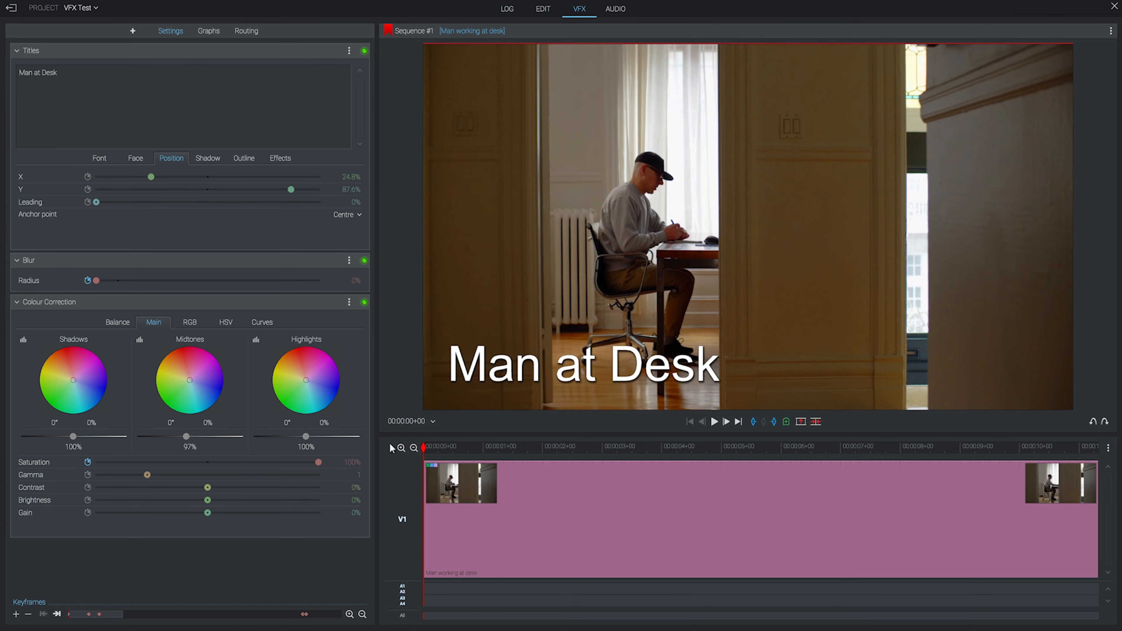
{"action": "left_click", "coordinate": [714, 422]}
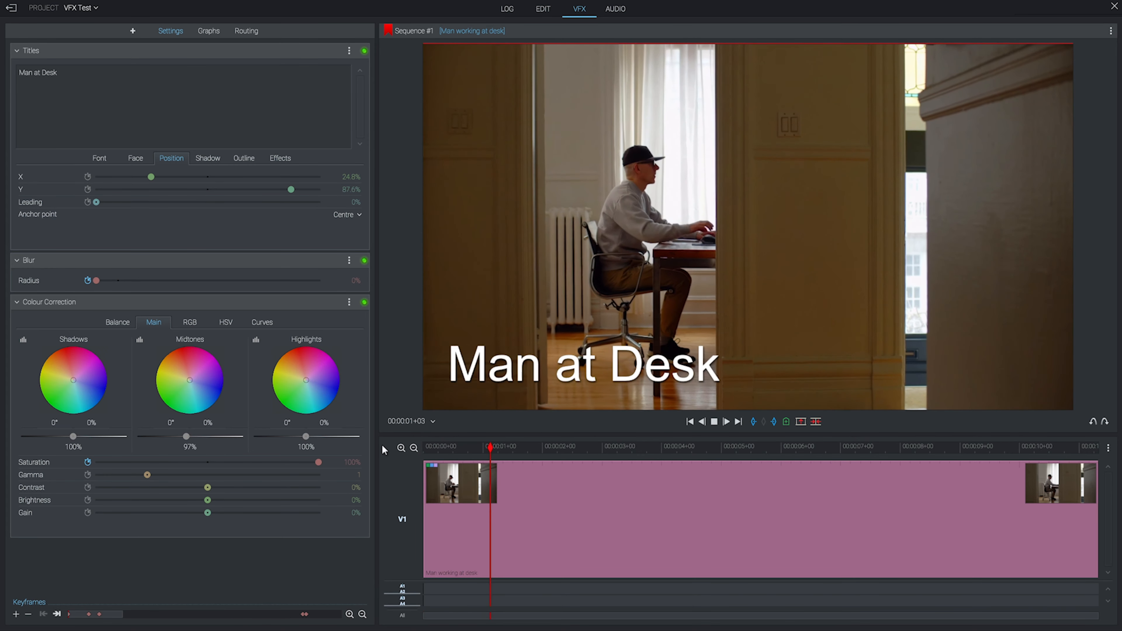